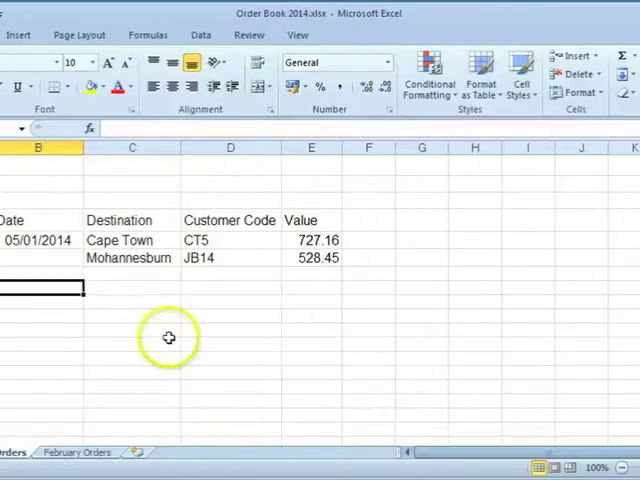
pyautogui.moveTo(169, 337)
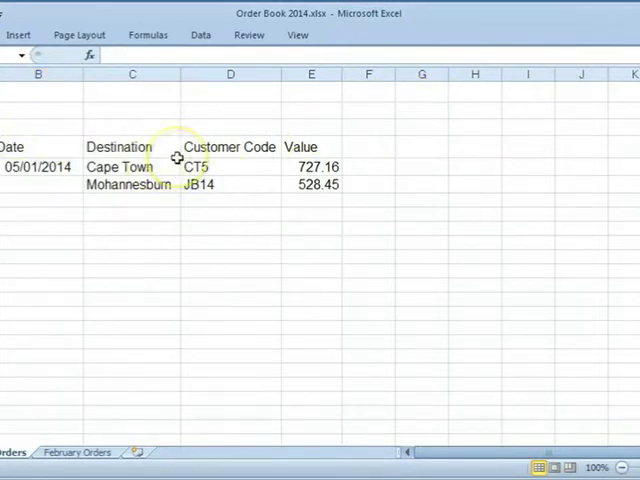
# - Cancel the partial 'Sales' entry and enter the heading 'Orders' in A1
pyautogui.write('Sales')
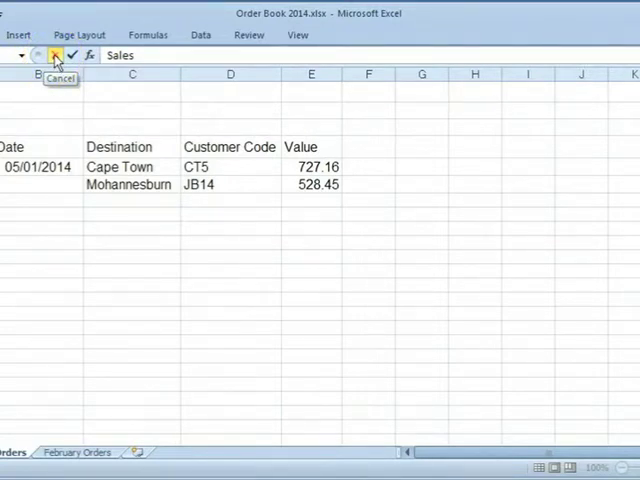
pyautogui.click(56, 55)
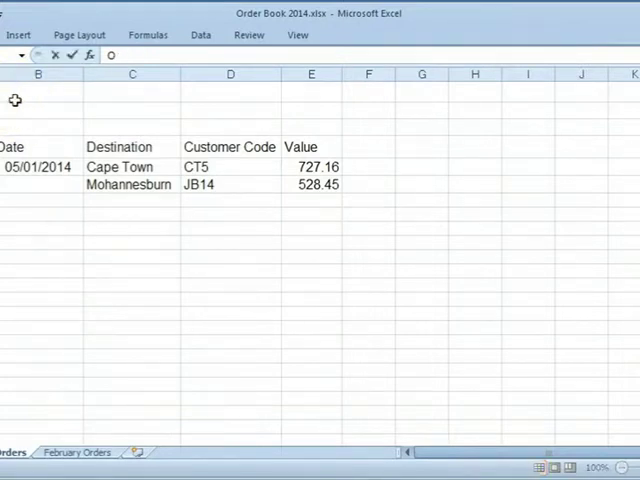
pyautogui.write('Orders')
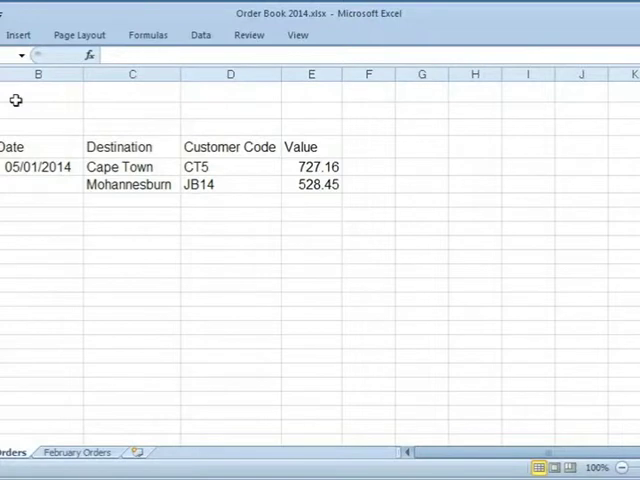
# - Enter 'January' and the year '2014 as a text entry in the heading row
pyautogui.write('January')
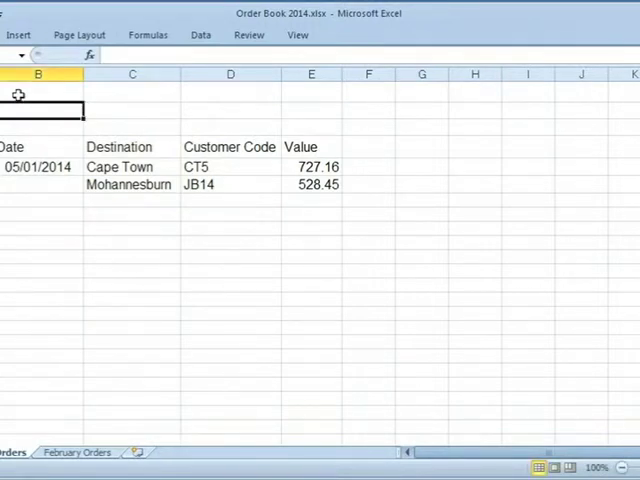
pyautogui.write('2014')
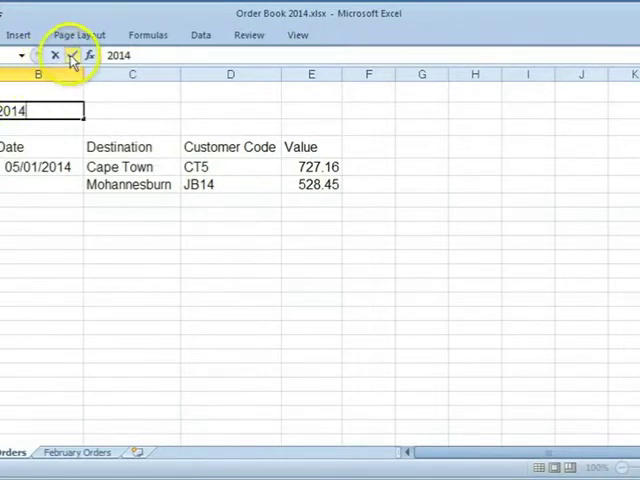
pyautogui.moveTo(72, 55)
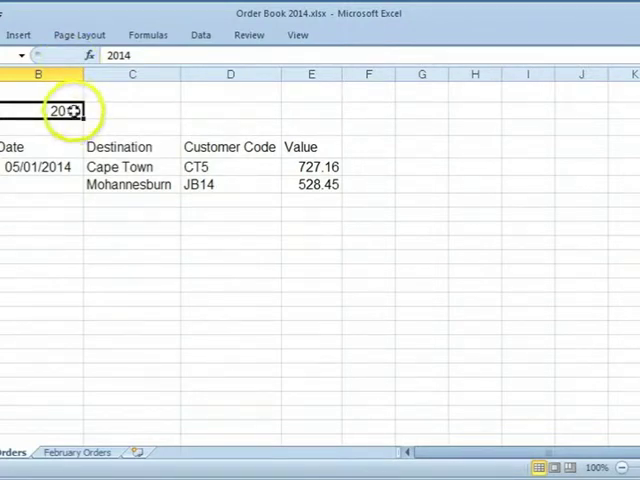
pyautogui.write('2014')
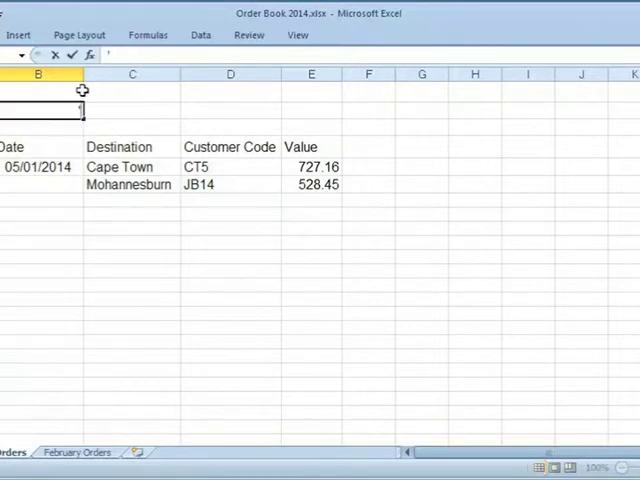
pyautogui.write('2014')
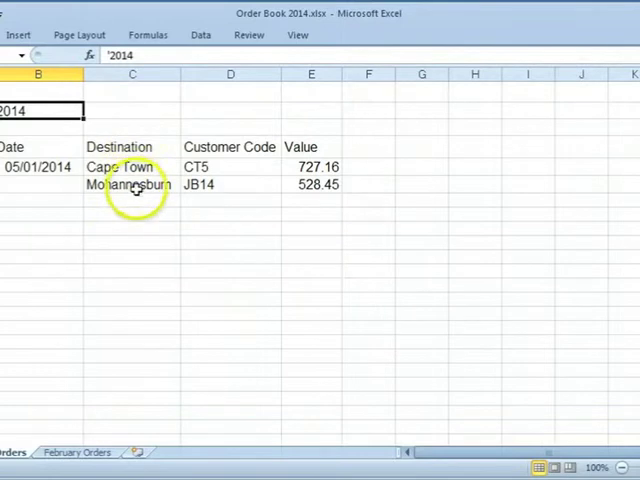
# - Replace the final 'n' of 'Mohannesburn' with 'g' in the destination cell
pyautogui.click(133, 184)
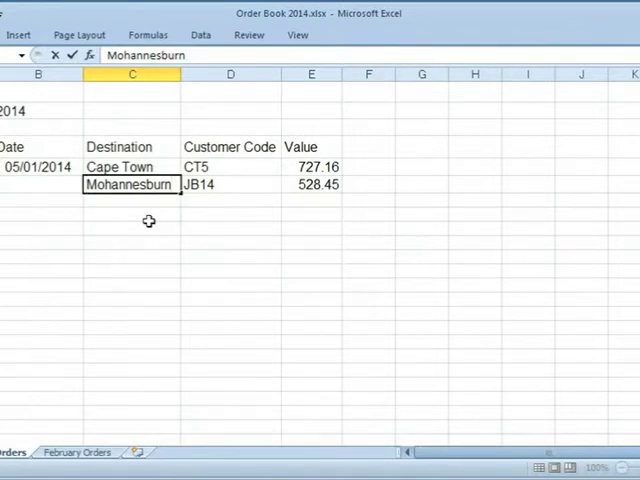
pyautogui.press('Backspace')
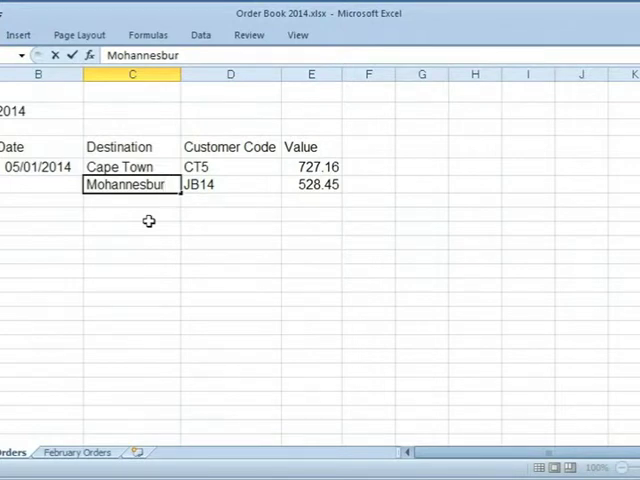
pyautogui.write('g')
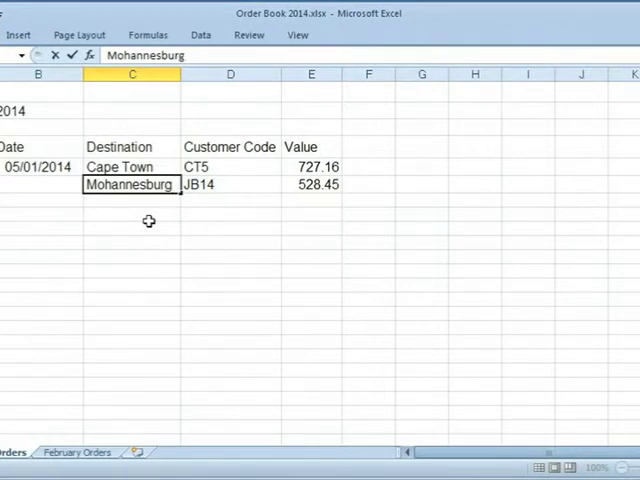
pyautogui.moveTo(229, 166)
pyautogui.write('J')
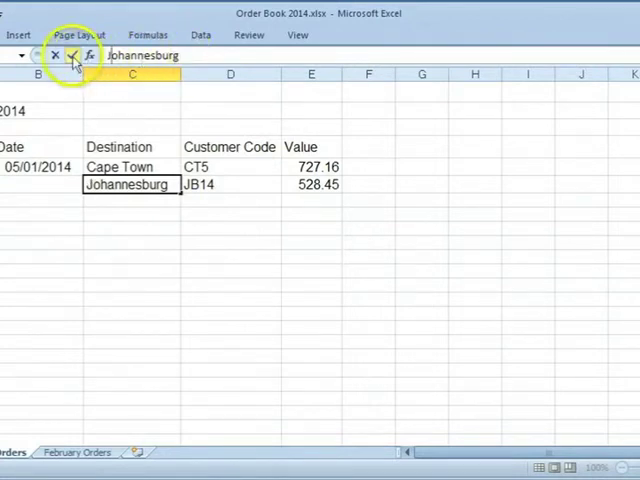
# - Confirm the corrected destination 'Johannesburg' with the formula bar check mark
pyautogui.click(87, 55)
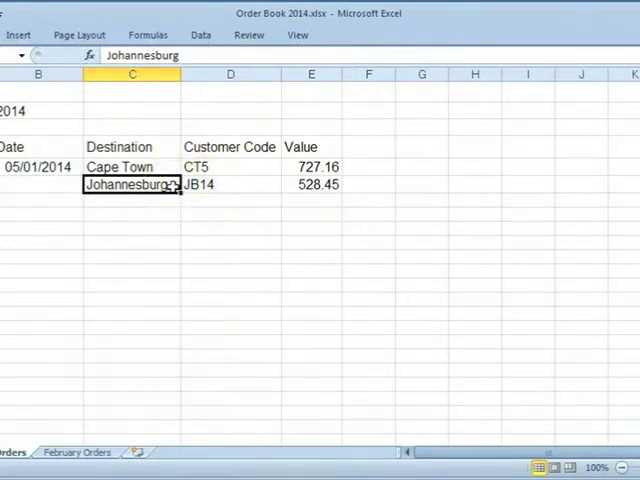
# - Enter 'Cape Town' as the third destination below Johannesburg
pyautogui.press('Return')
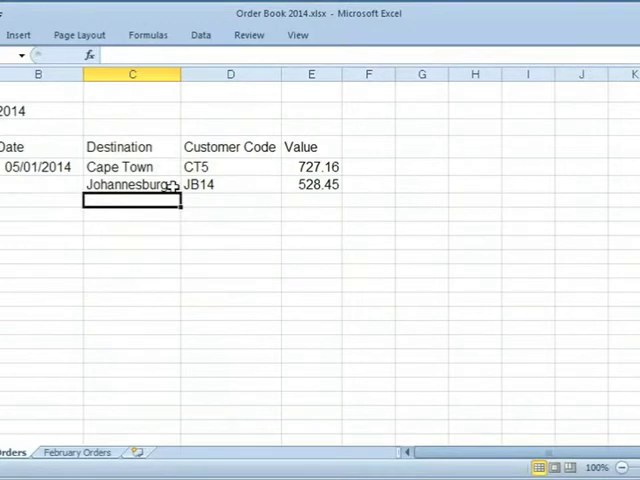
pyautogui.write('Cape Town')
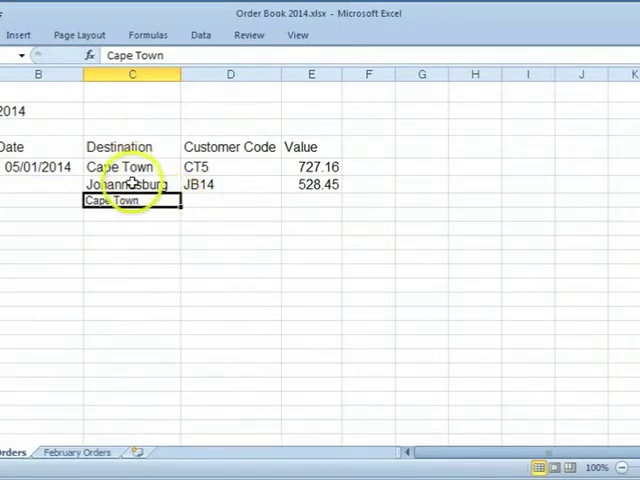
pyautogui.click(130, 184)
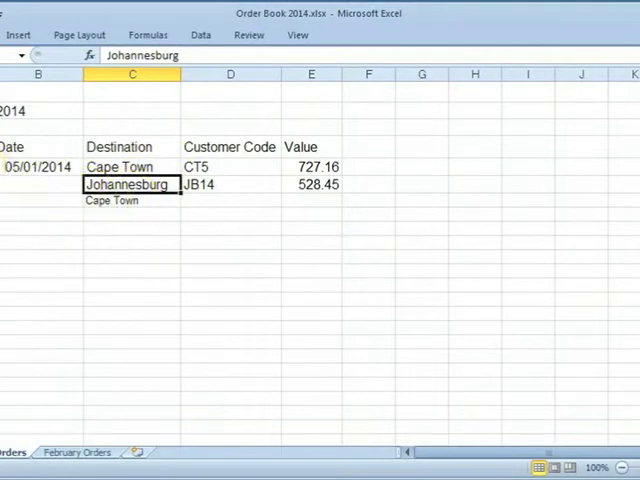
# - Fill order numbers 1 to 7 down the first column
pyautogui.click(190, 222)
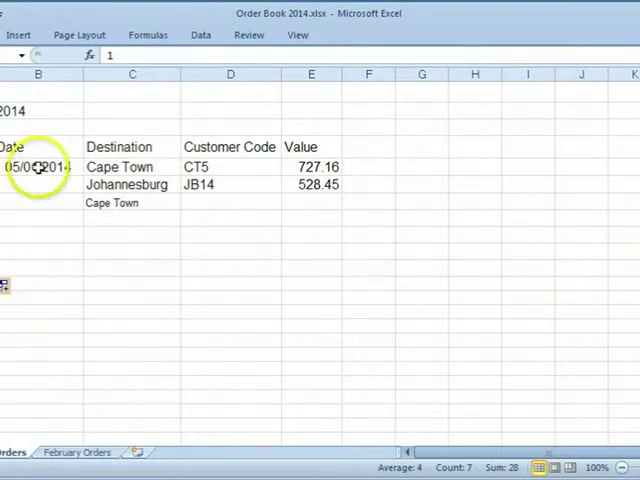
# - Copy the date 05/01/2014 from B5 down to row 11 using Copy Cells
pyautogui.click(37, 167)
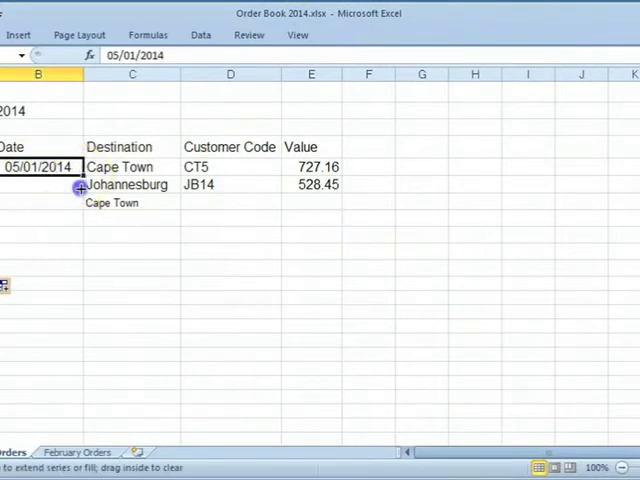
pyautogui.moveTo(78, 190); pyautogui.dragTo(78, 271)
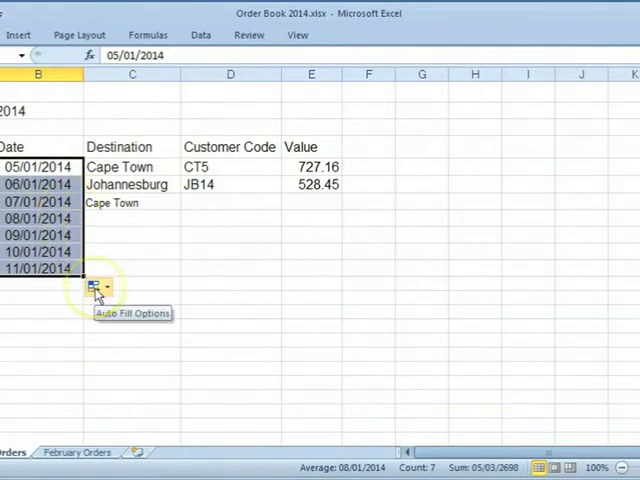
pyautogui.click(106, 286)
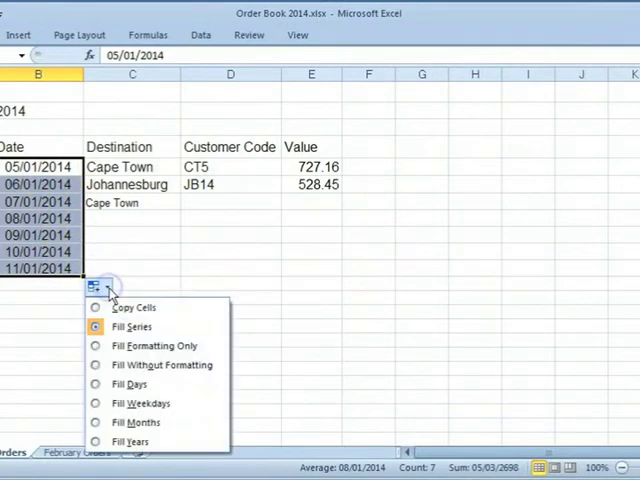
pyautogui.moveTo(133, 307)
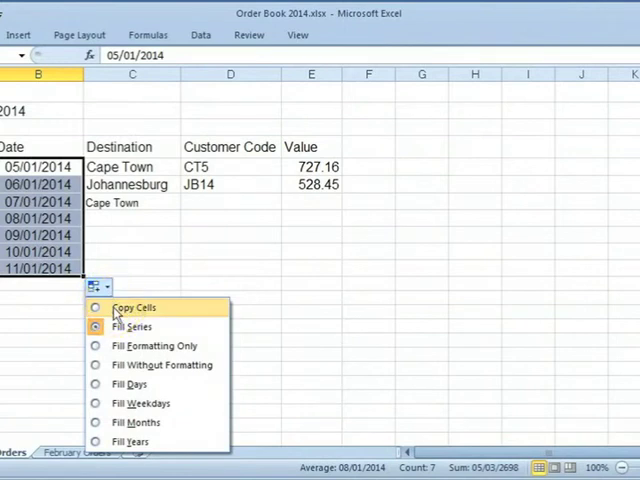
pyautogui.click(133, 307)
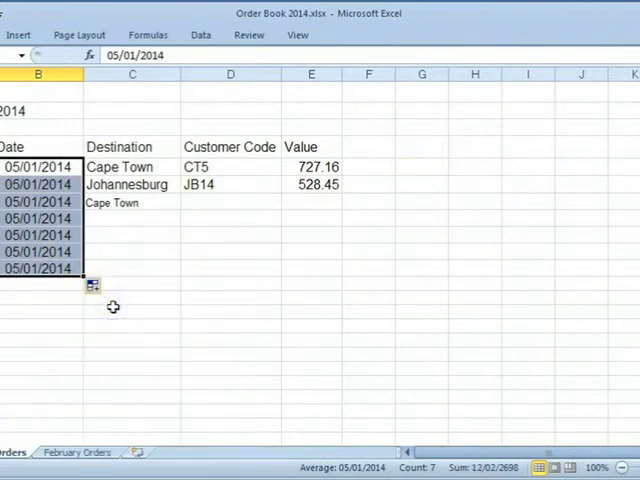